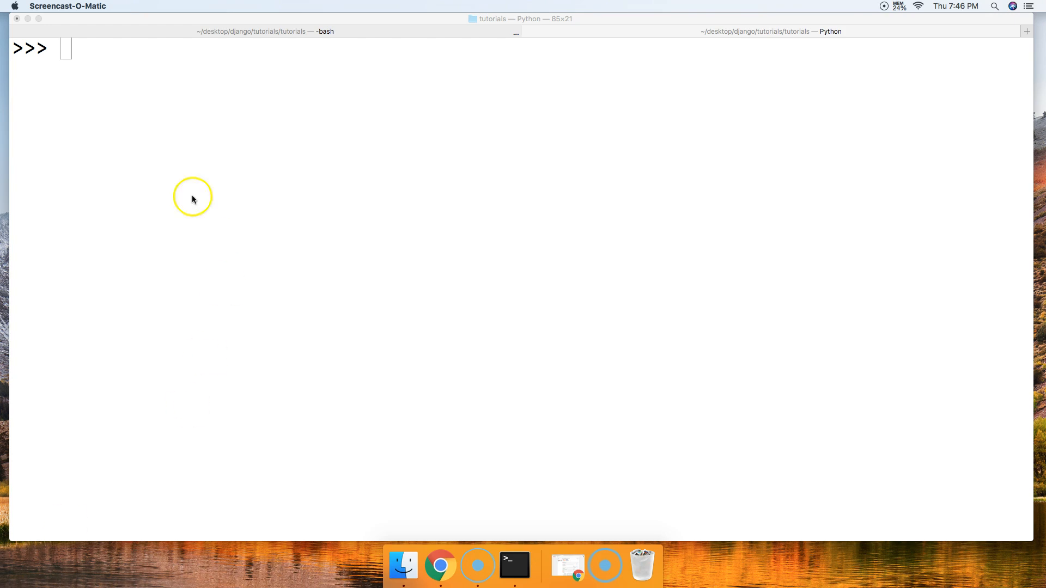
Enter numbers = [1, 2, 3, 4,5] at the prompt and run it.
text(numbers =)
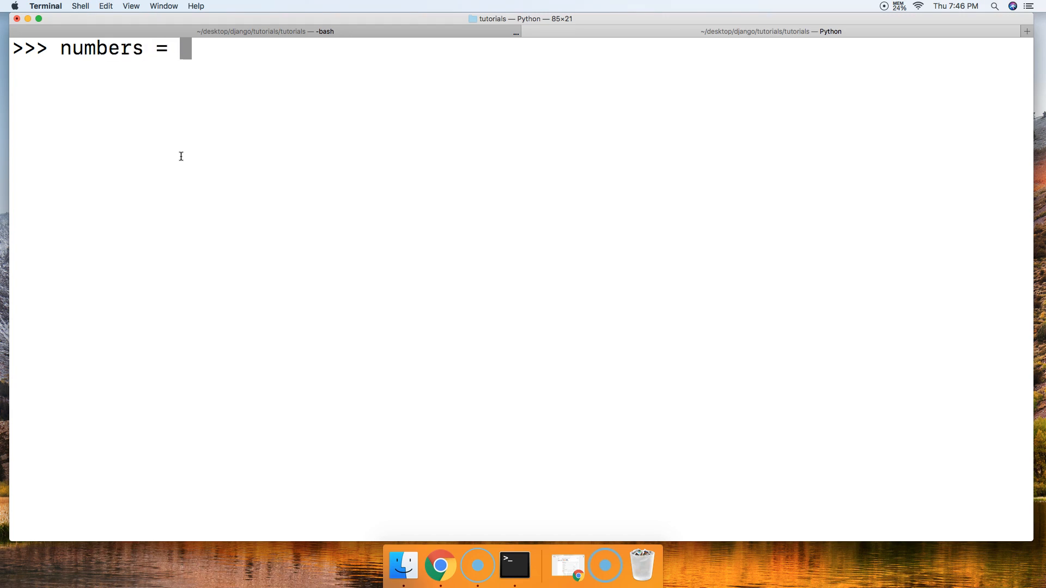
text([)
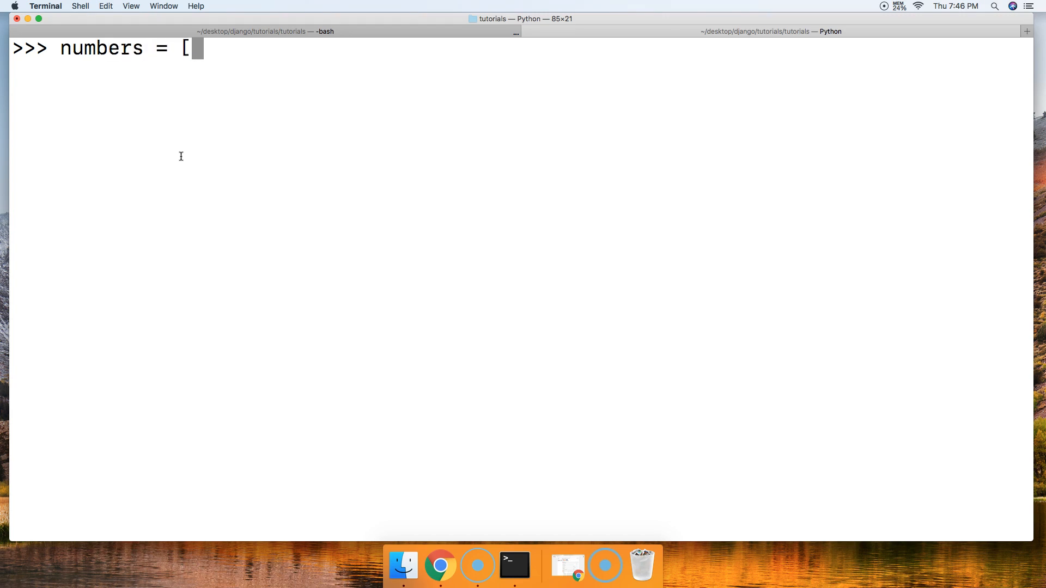
text(1, 2, 3,)
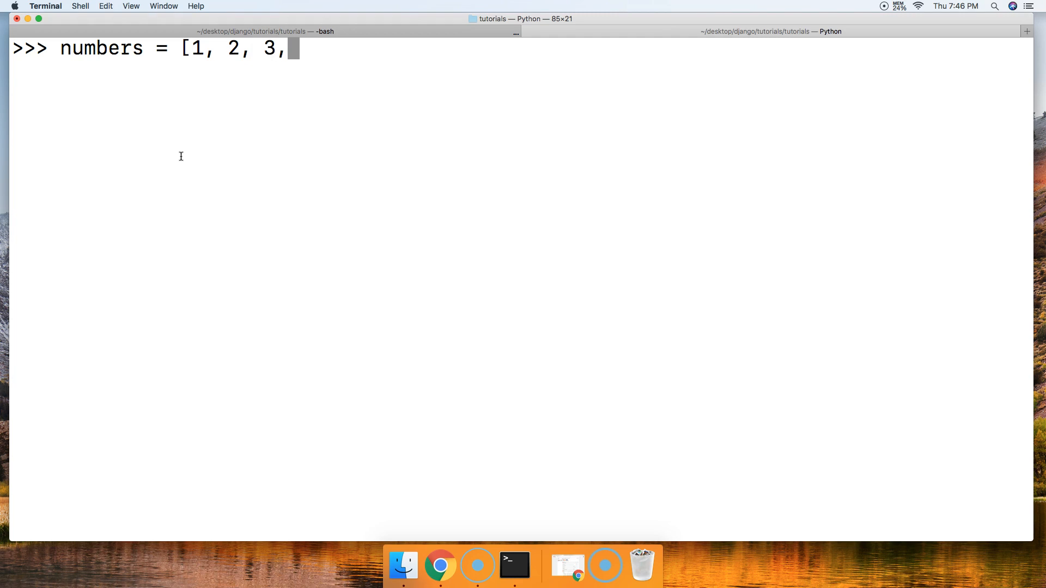
text(4,5)
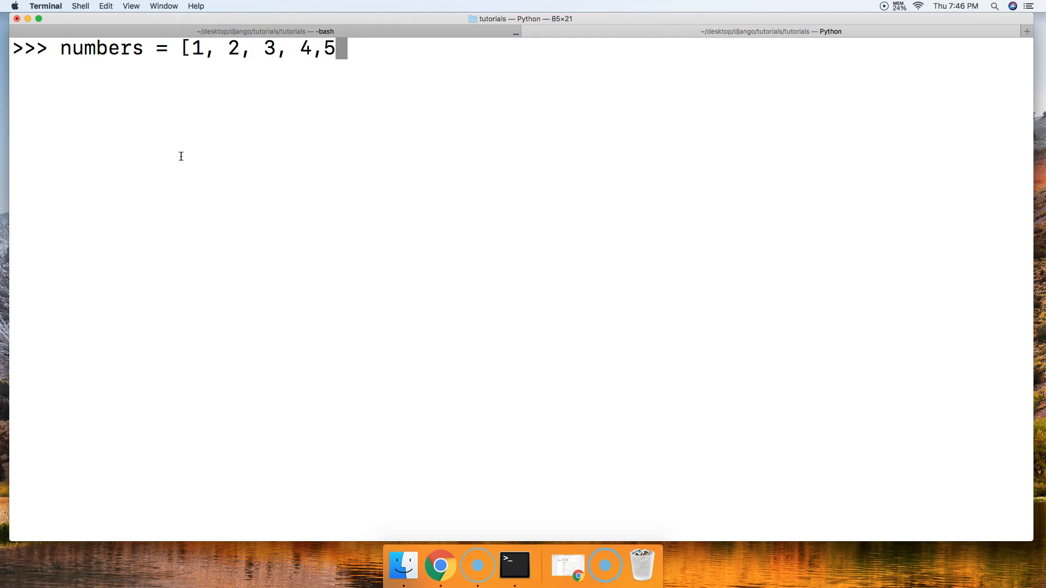
key(enter)
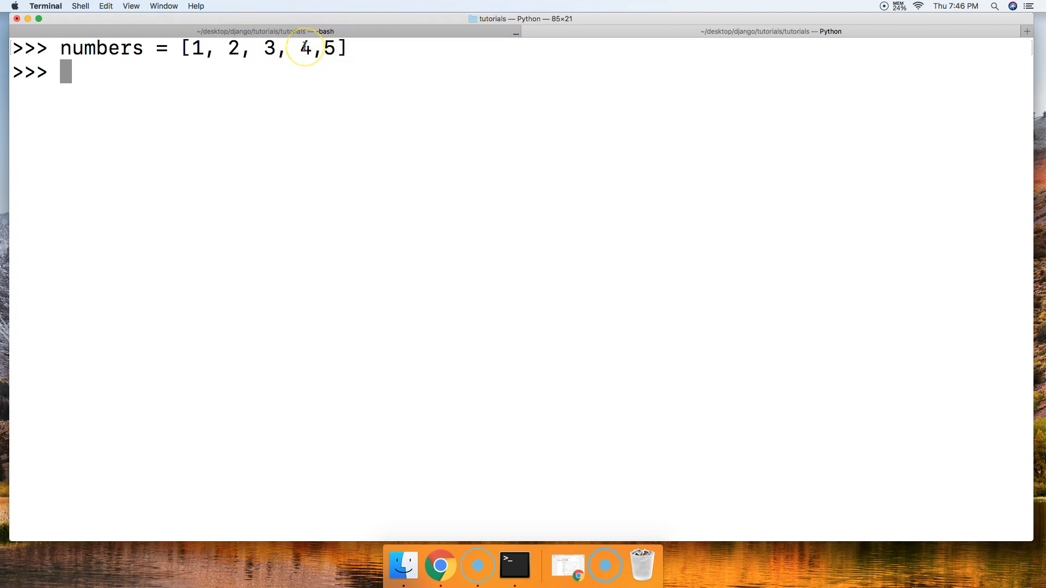
Run numbers.append(6) and print numbers to show [1, 2, 3, 4, 5, 6].
text(number)
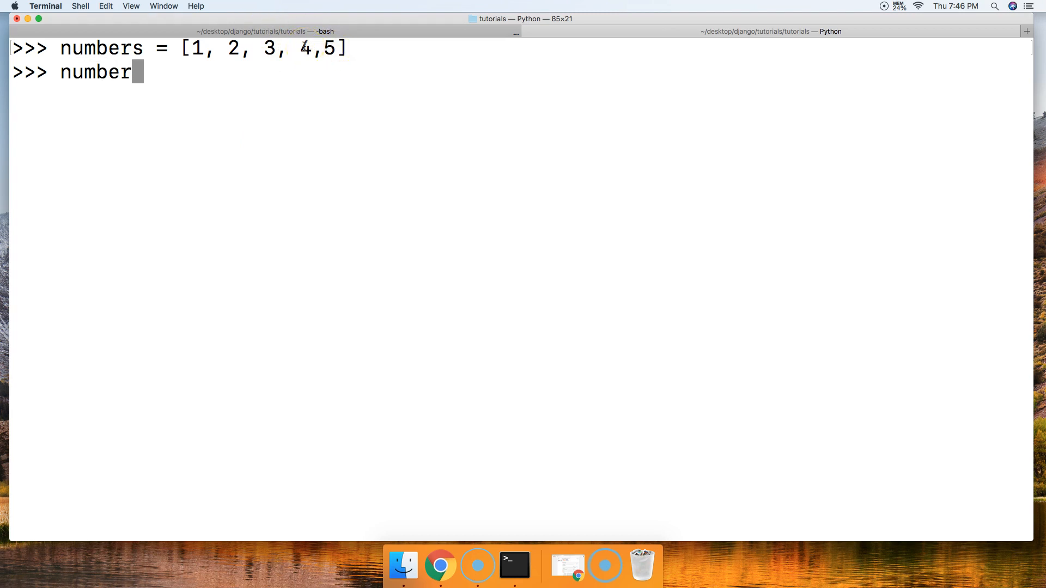
text(.append()
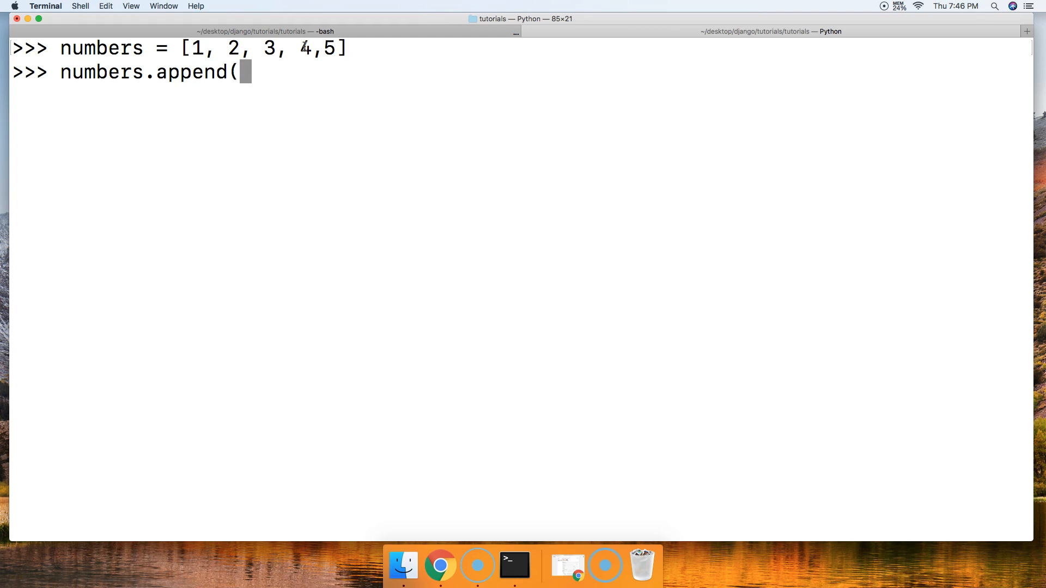
text(6))
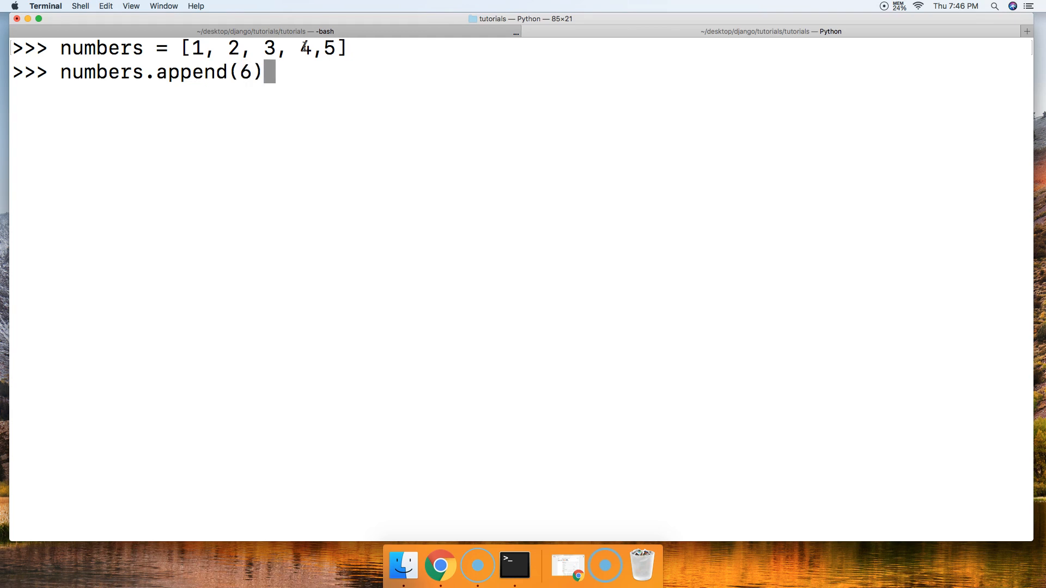
text(numbers)
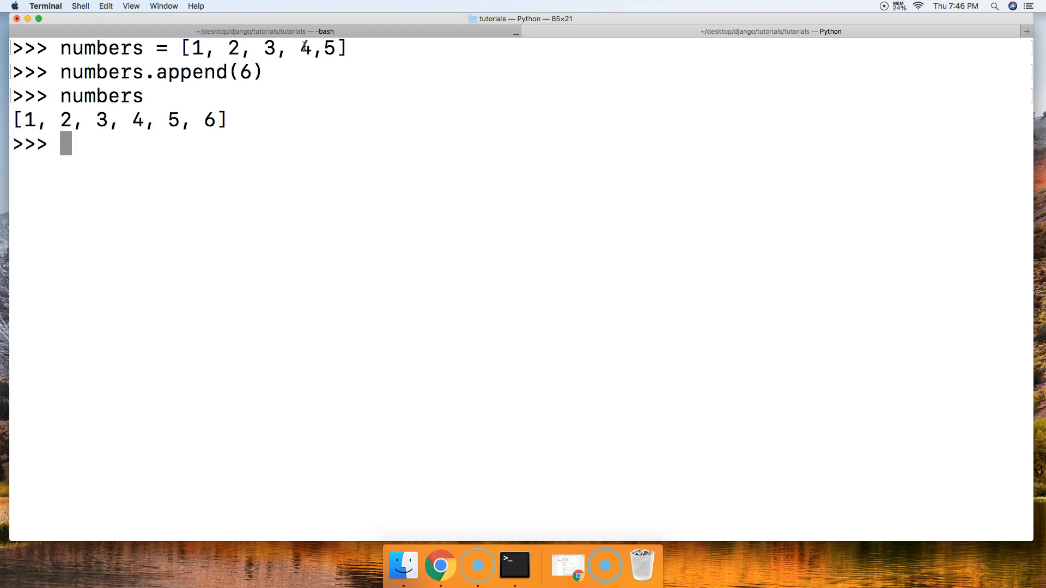
mouse_move(231, 120)
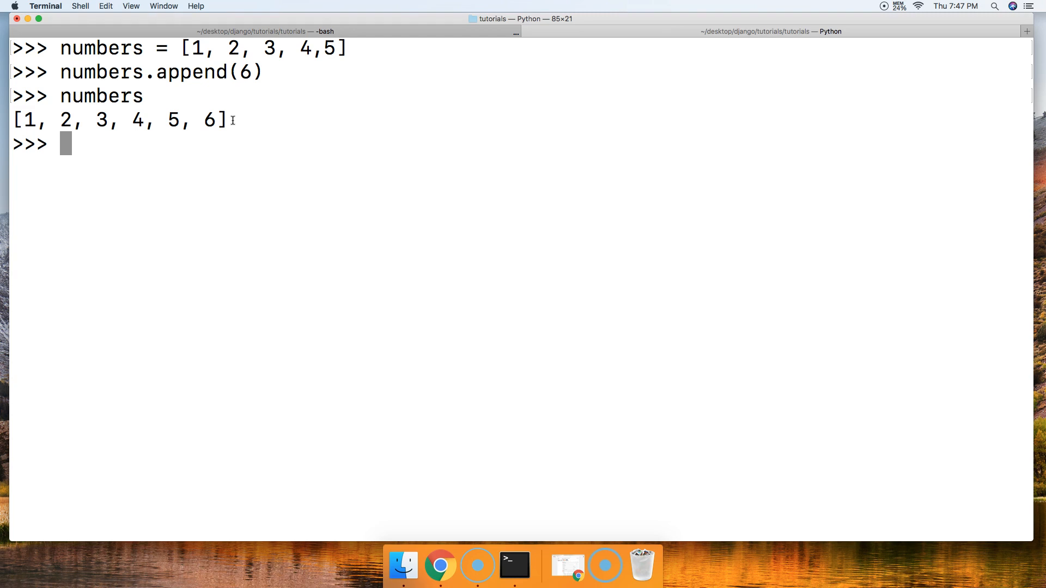
Define animals = ['Cat', 'Dog', 'Turtle'].
text(anima)
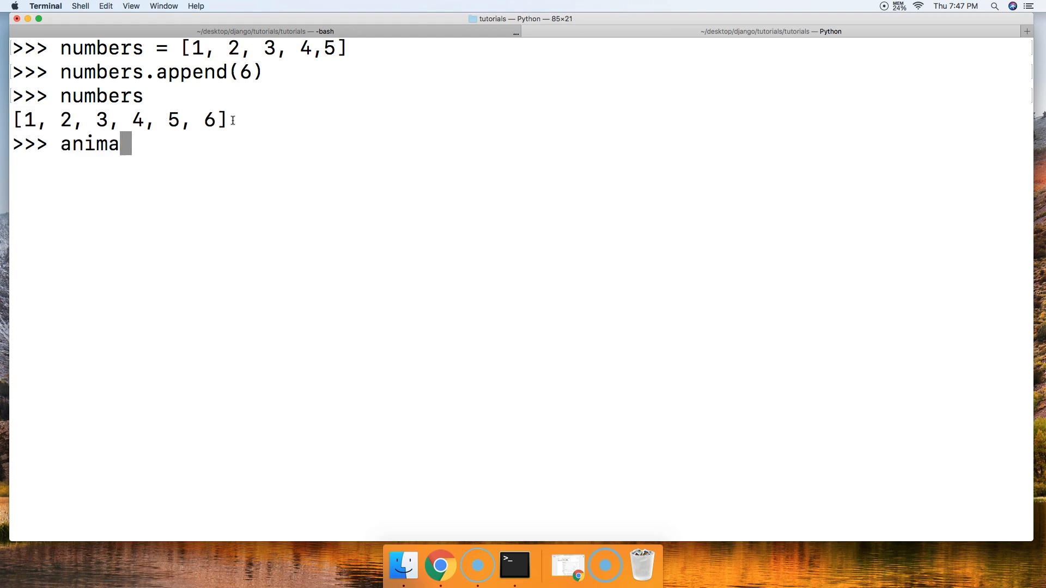
text(ls =)
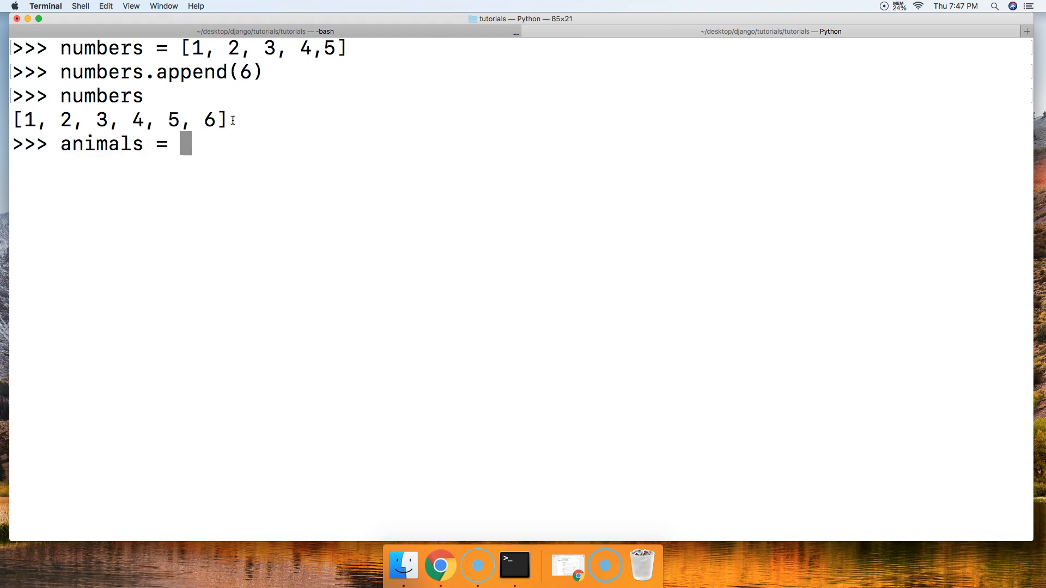
text(['Ca)
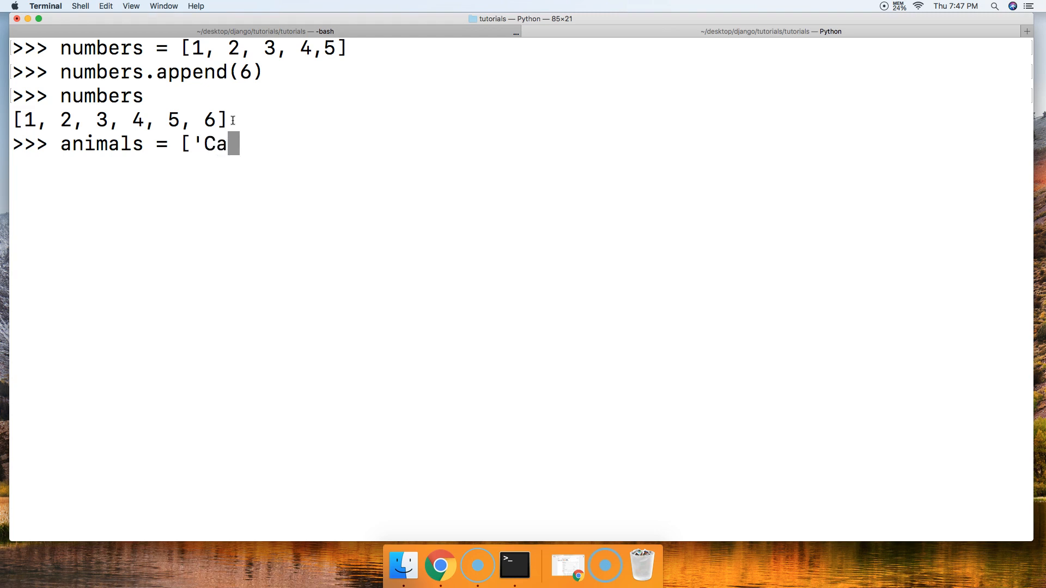
text(t', 'Do)
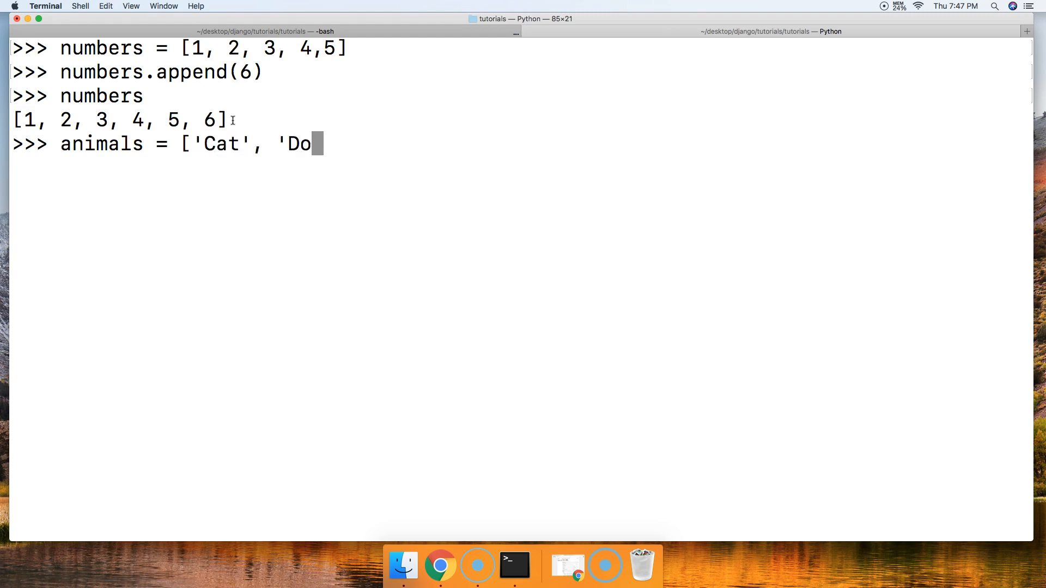
text(g', 'T)
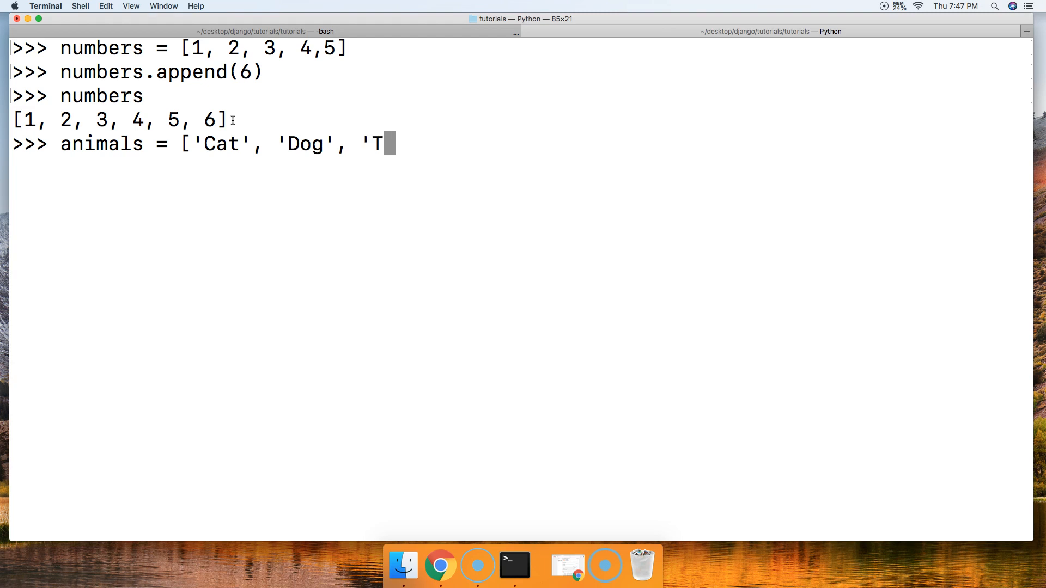
text(urtle')
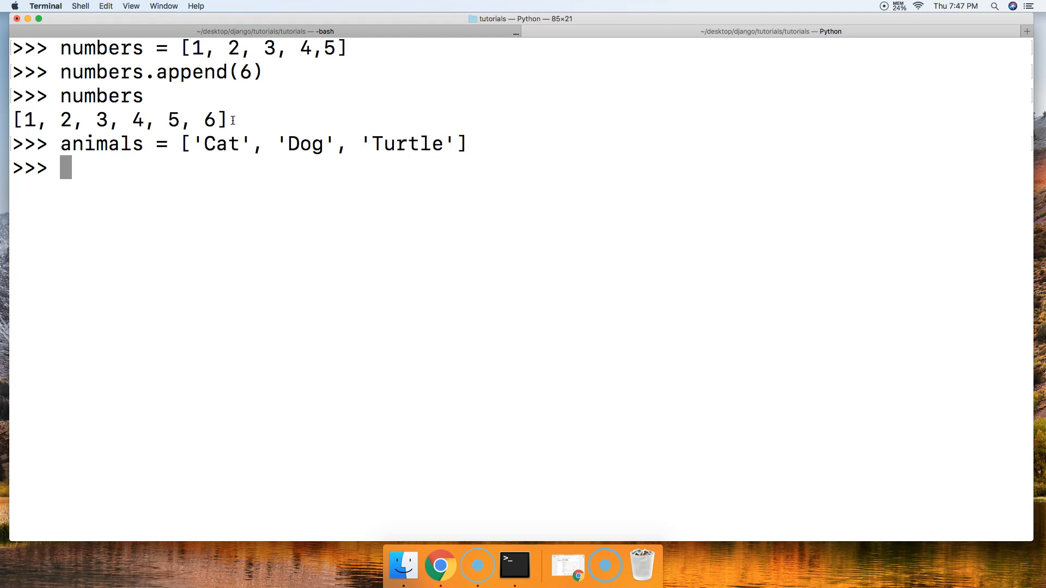
Define additional_animals = ['Rabbit', 'Horse'] and run the line.
text(addito)
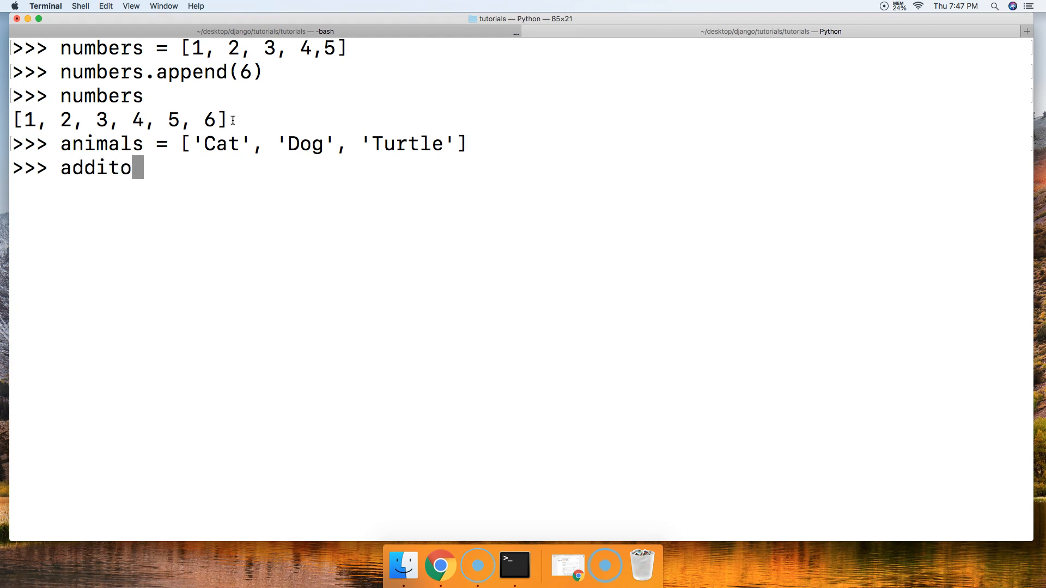
text(ional_)
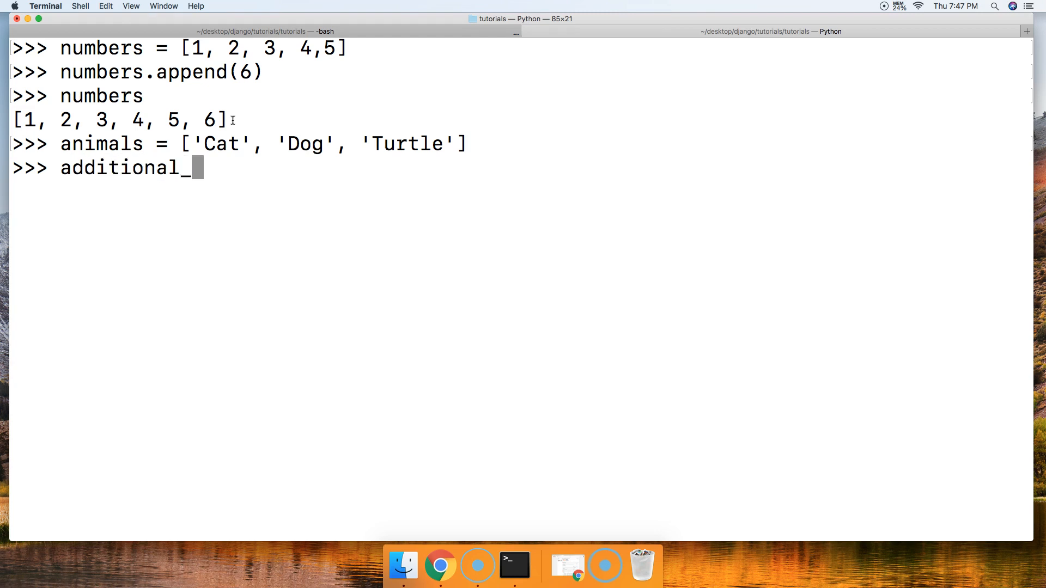
text(anil)
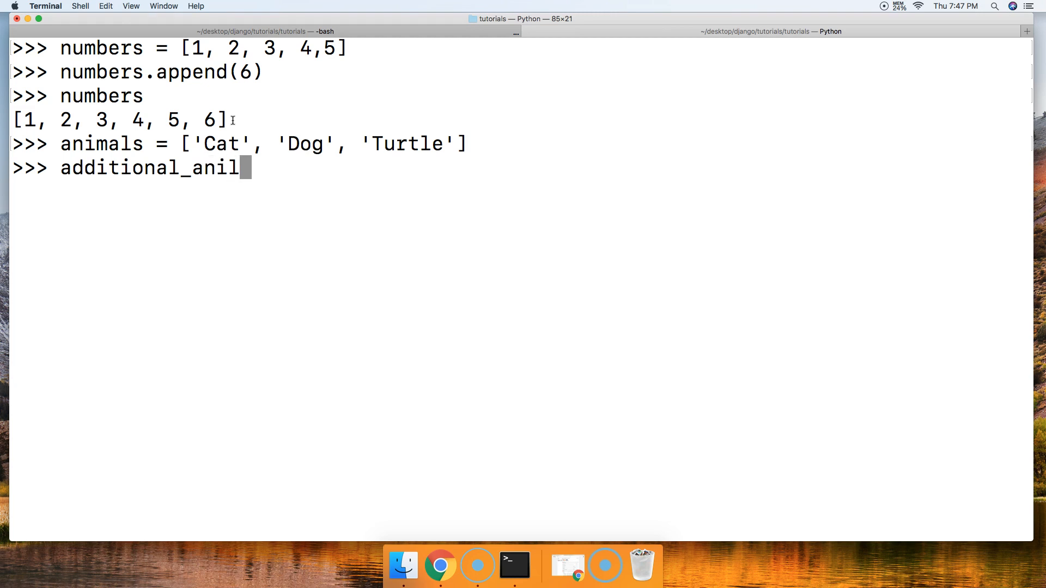
text(mals =)
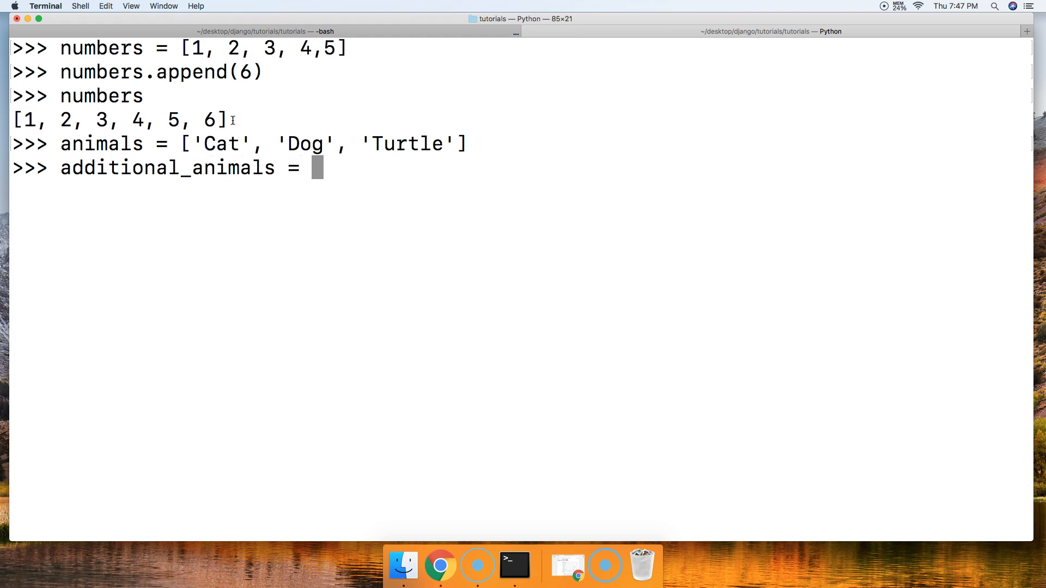
text([ ')
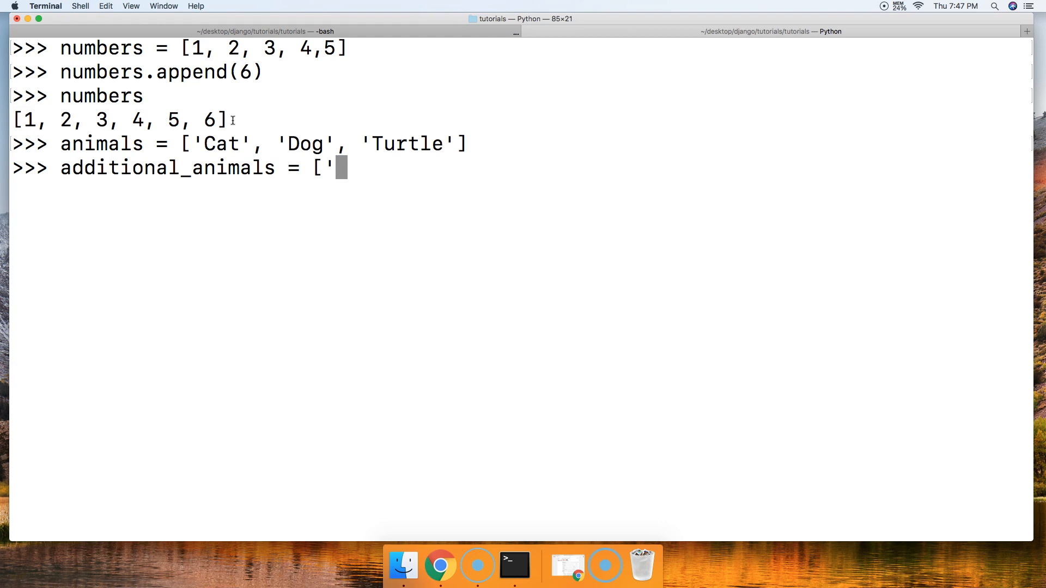
text(Rabbit')
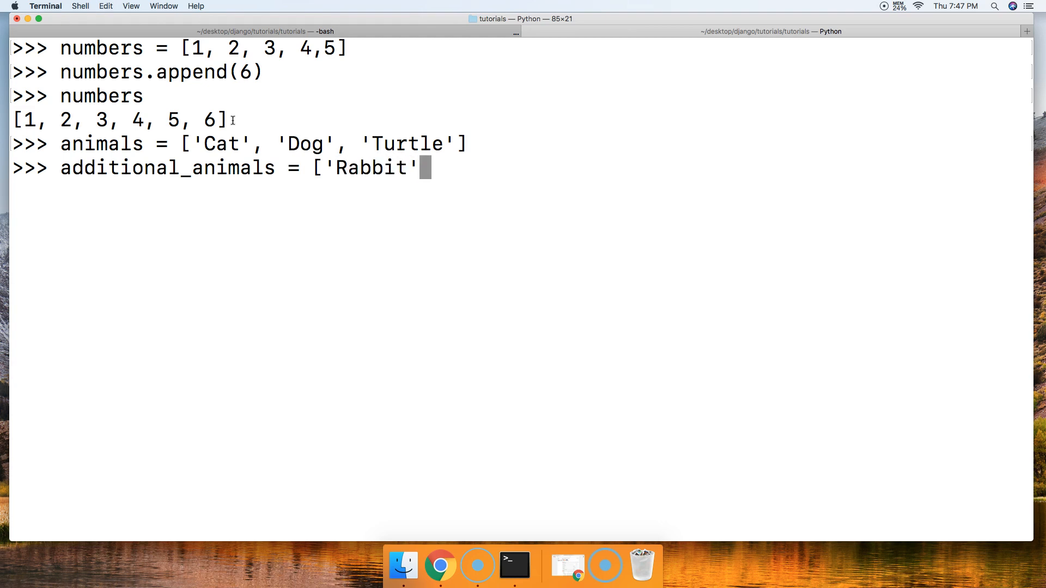
text(, 'Ho)
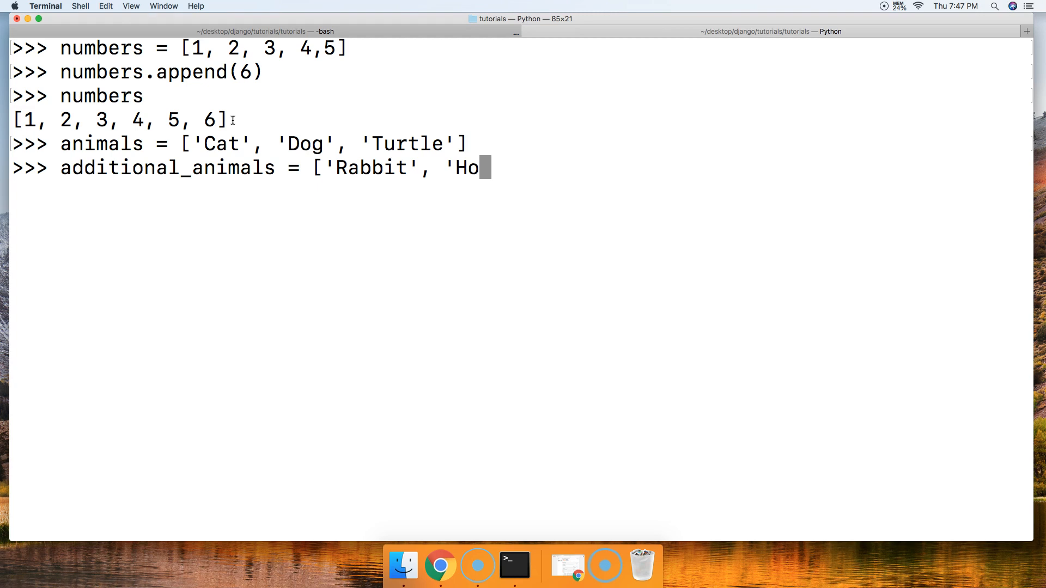
text(rse'])
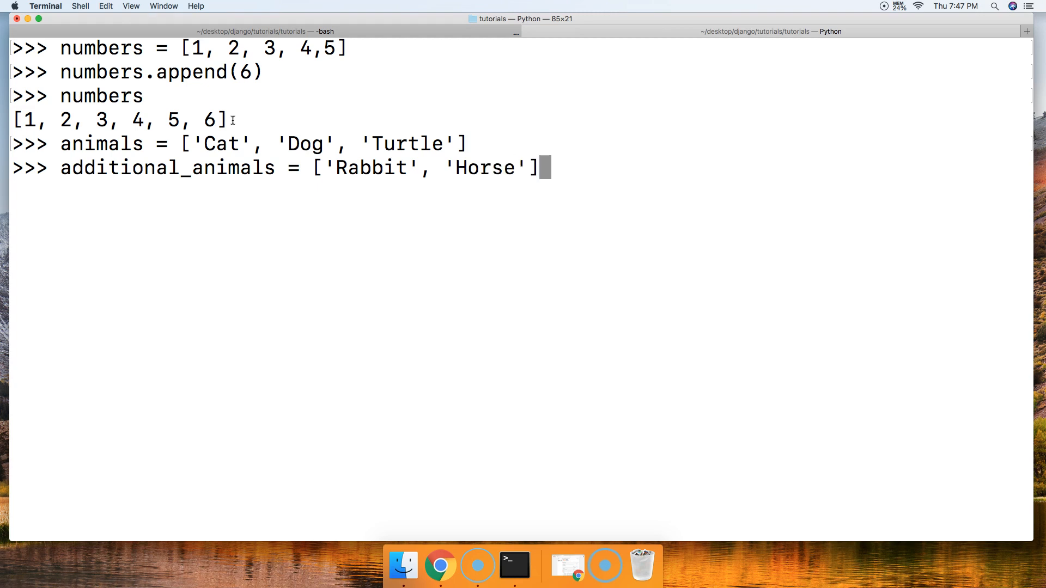
key(enter)
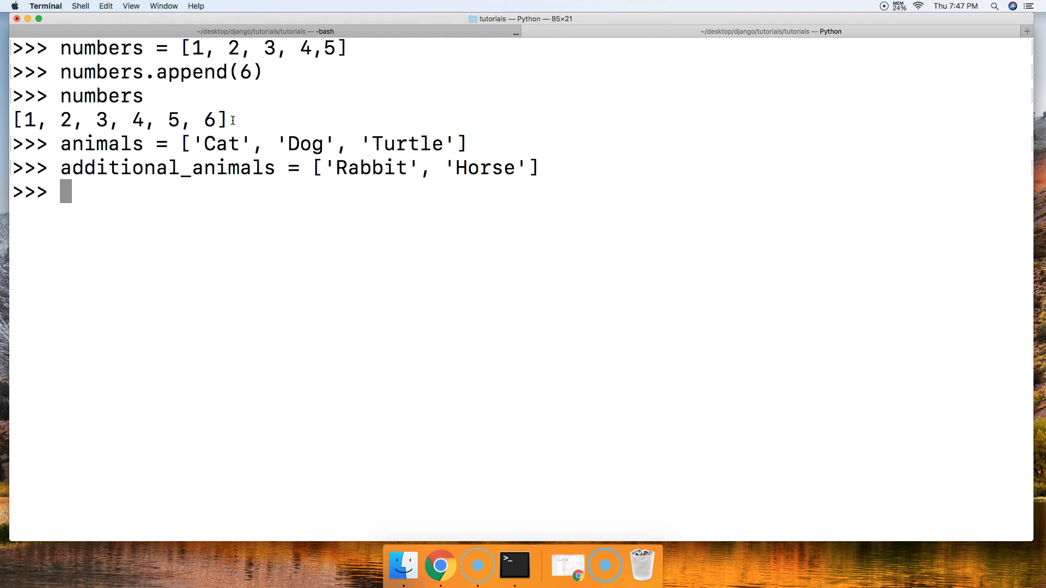
Run animals.append(additional_animals) so ['Rabbit', 'Horse'] nests inside animals.
text(animl)
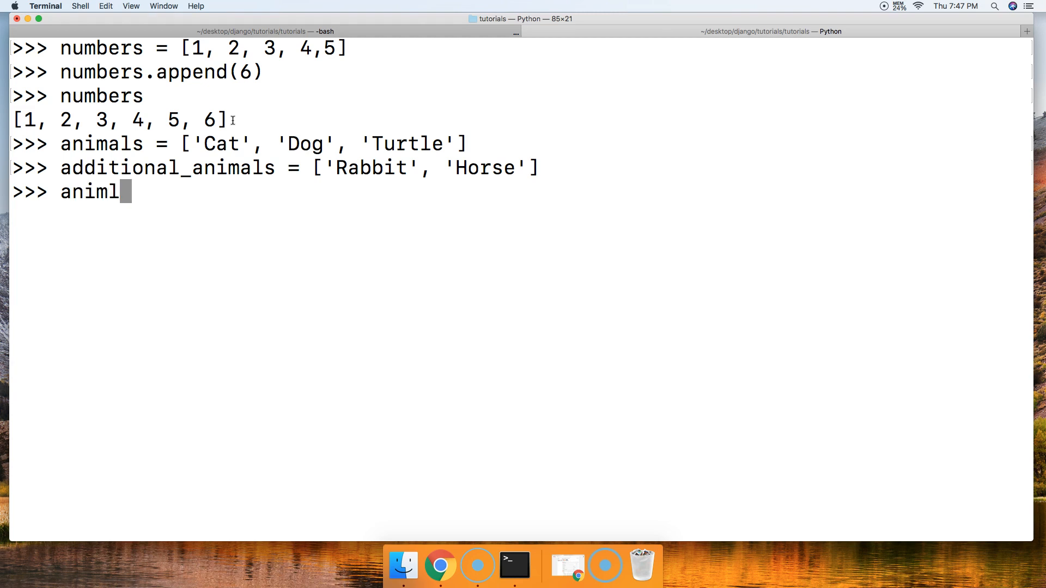
text(als.append()
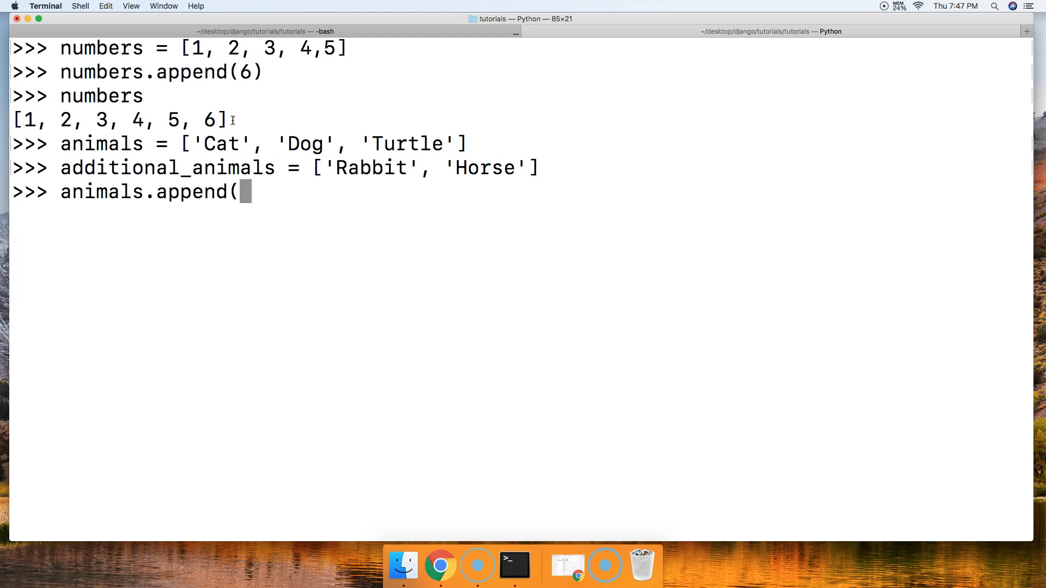
text(additional_animals)
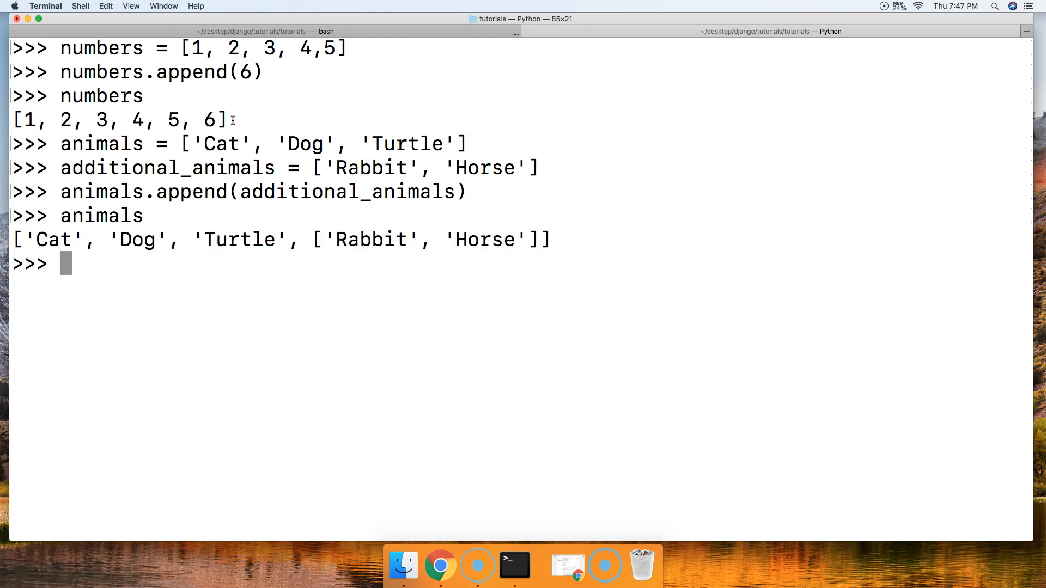
mouse_move(340, 239)
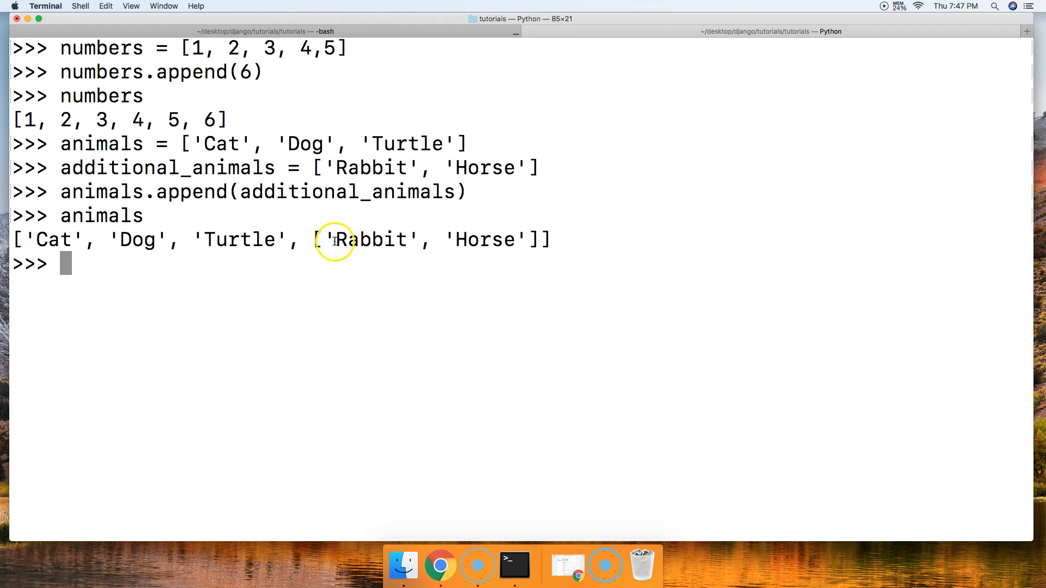
mouse_move(362, 261)
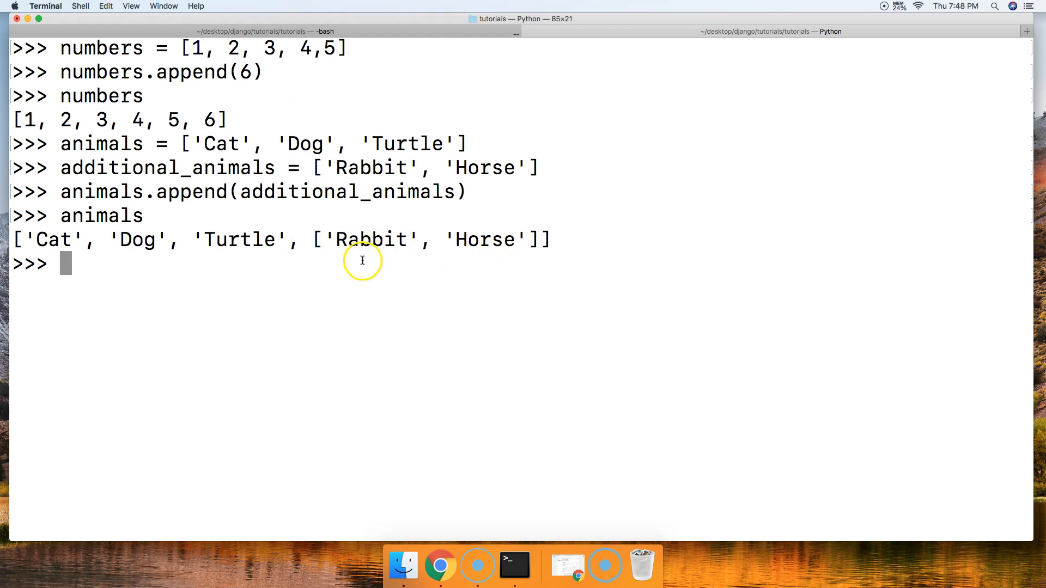
mouse_move(293, 256)
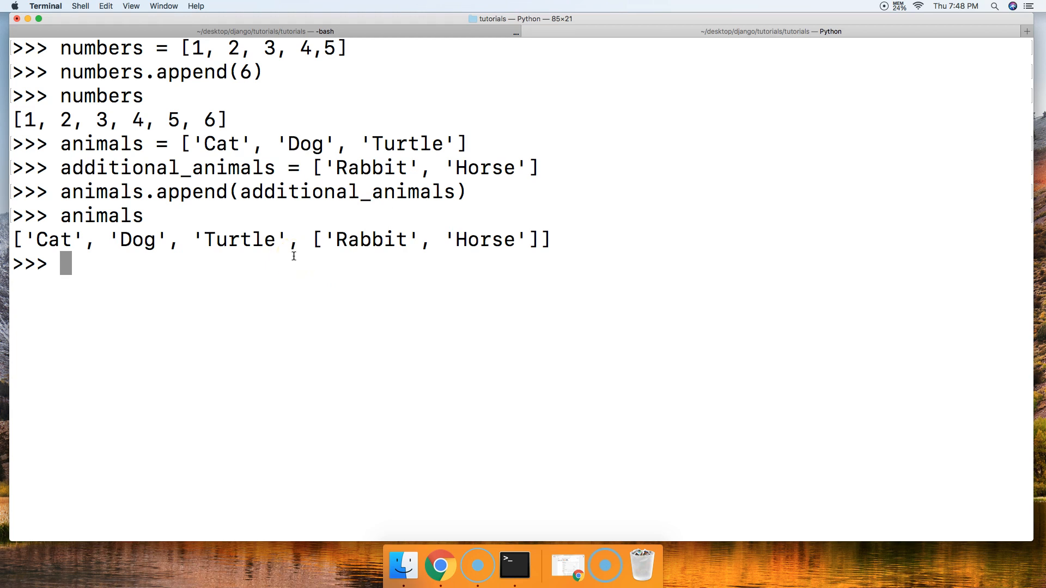
Write the loop header for x in additional_animals:, fixing a typo in the list name.
text(f)
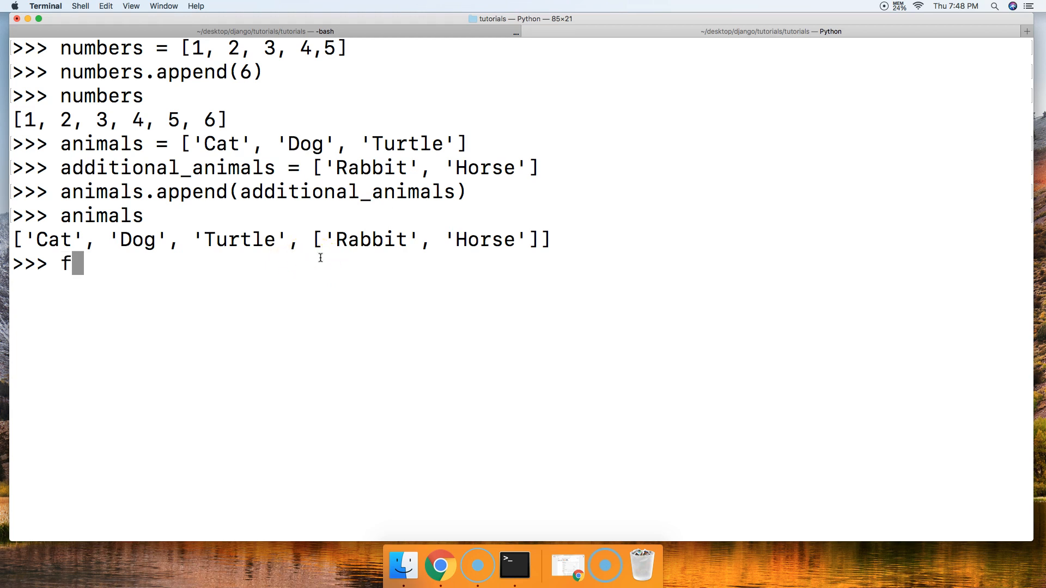
text(or x in)
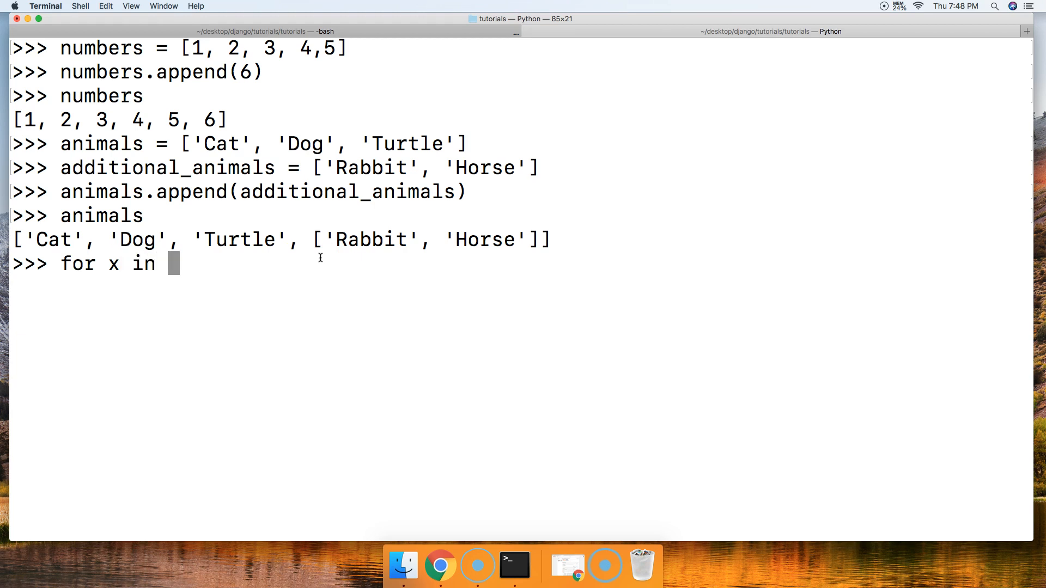
text(a)
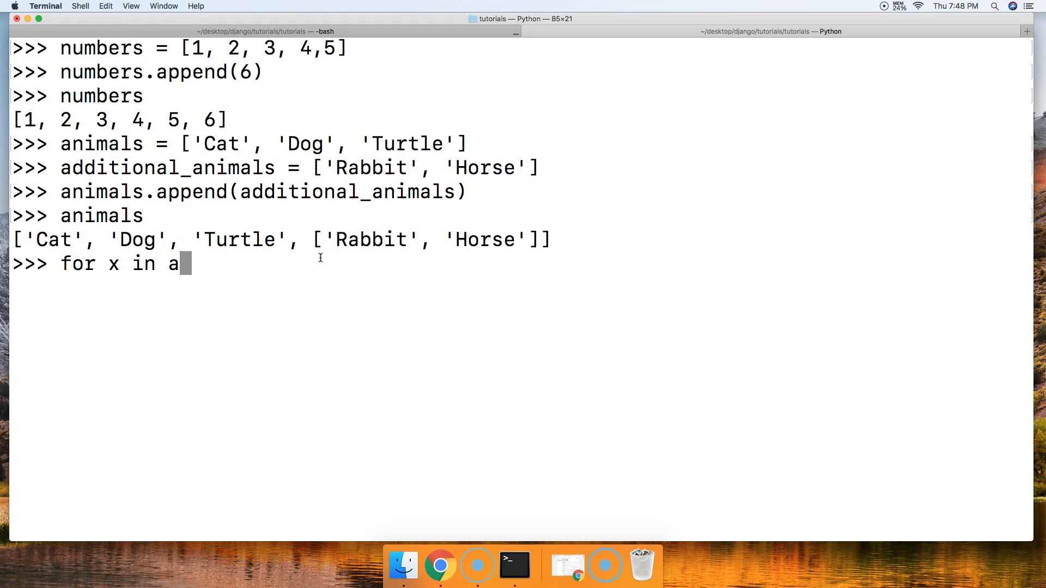
text(dditioanl)
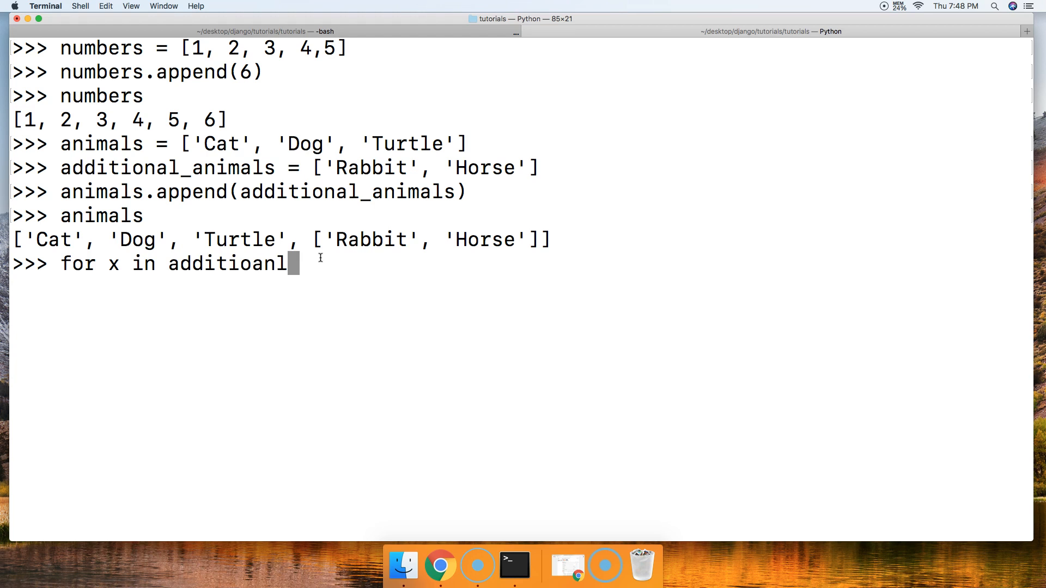
key(Backspace)
text(nal_ani)
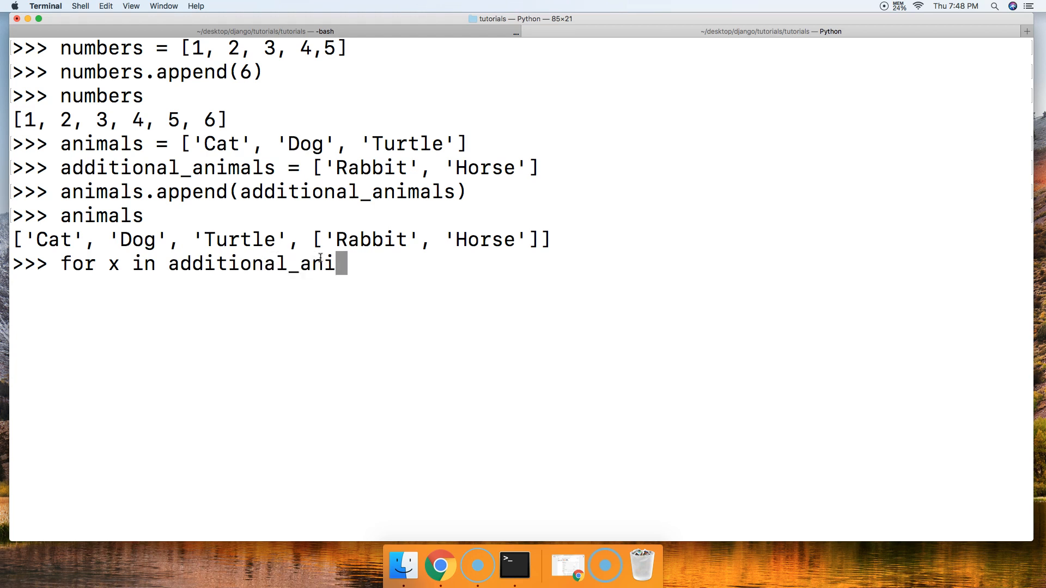
text(mals:)
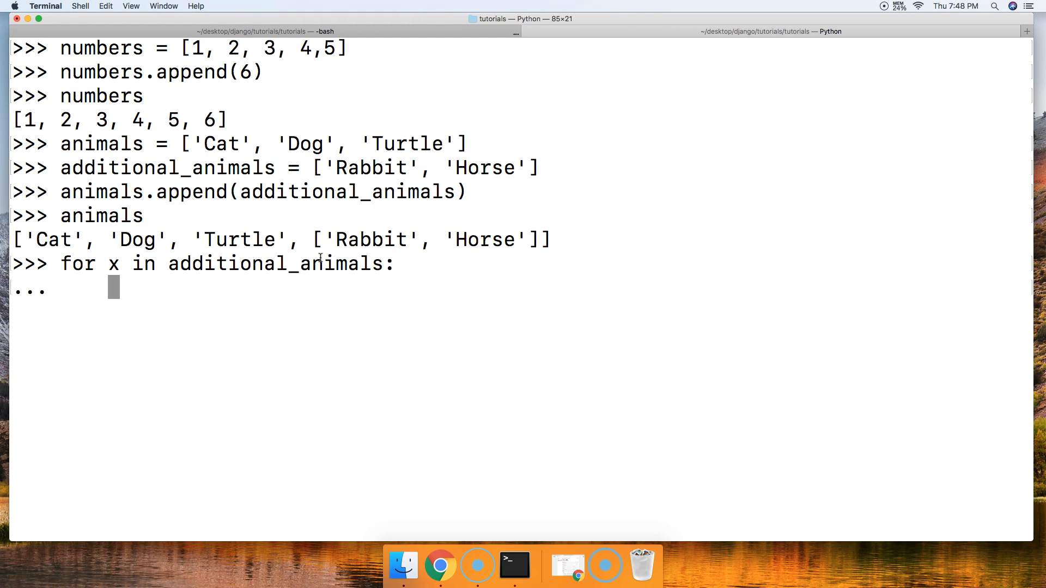
Add the indented animals.append(x) body, run the loop, and print animals.
text(animals.app)
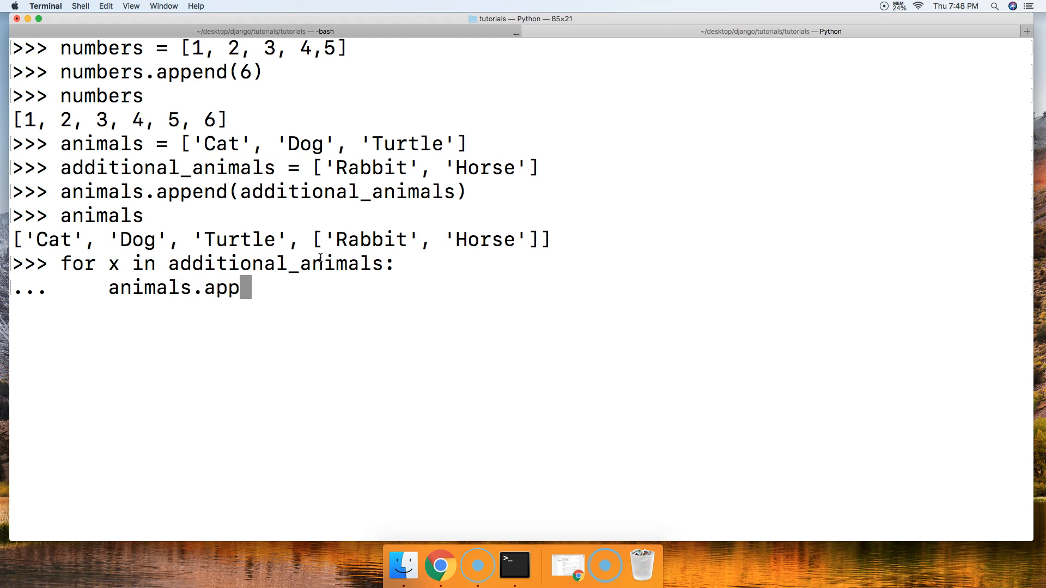
text(end(x)
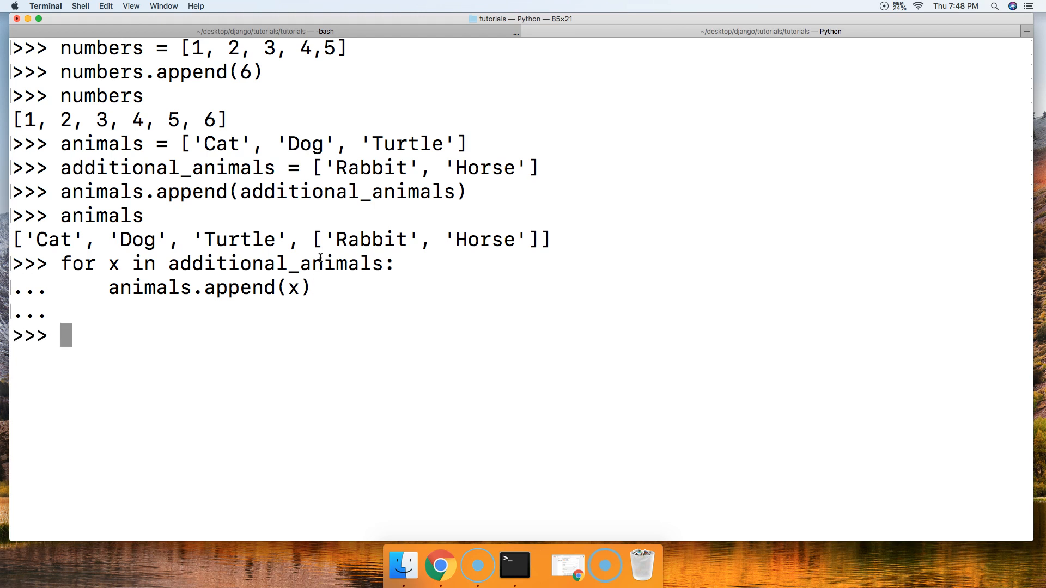
text(animals)
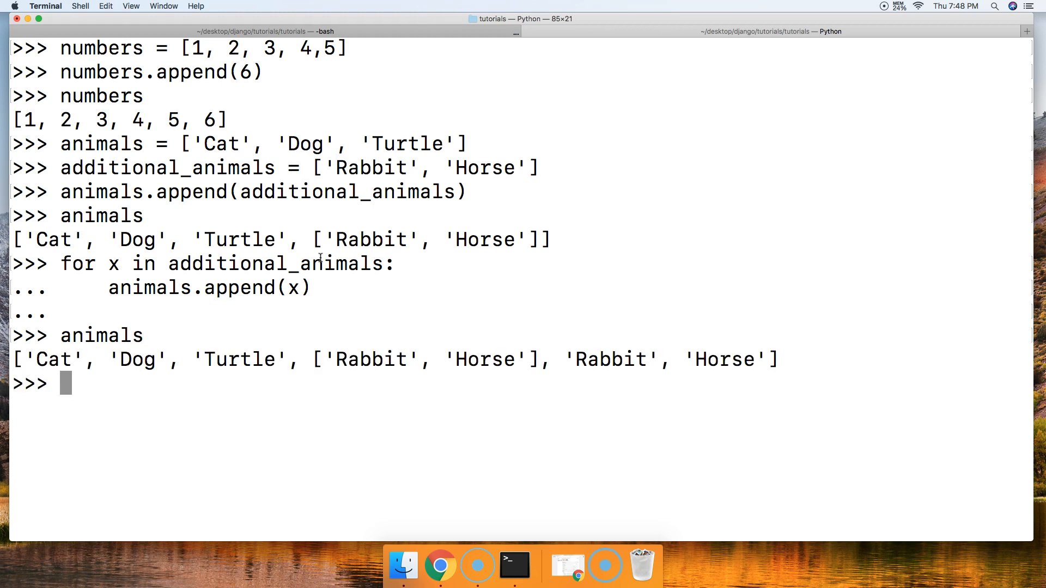
double_click(490, 359)
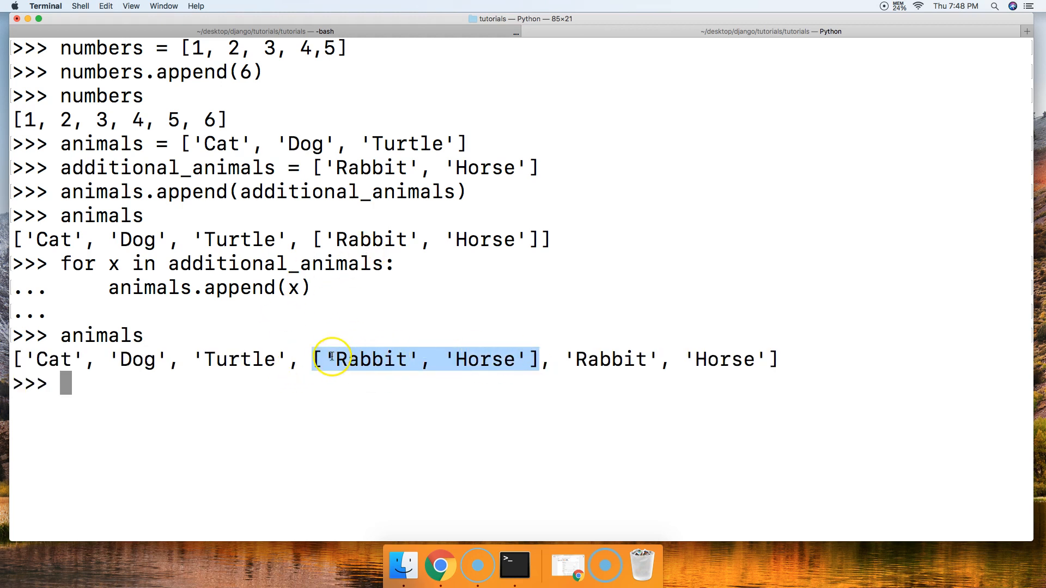
mouse_move(114, 341)
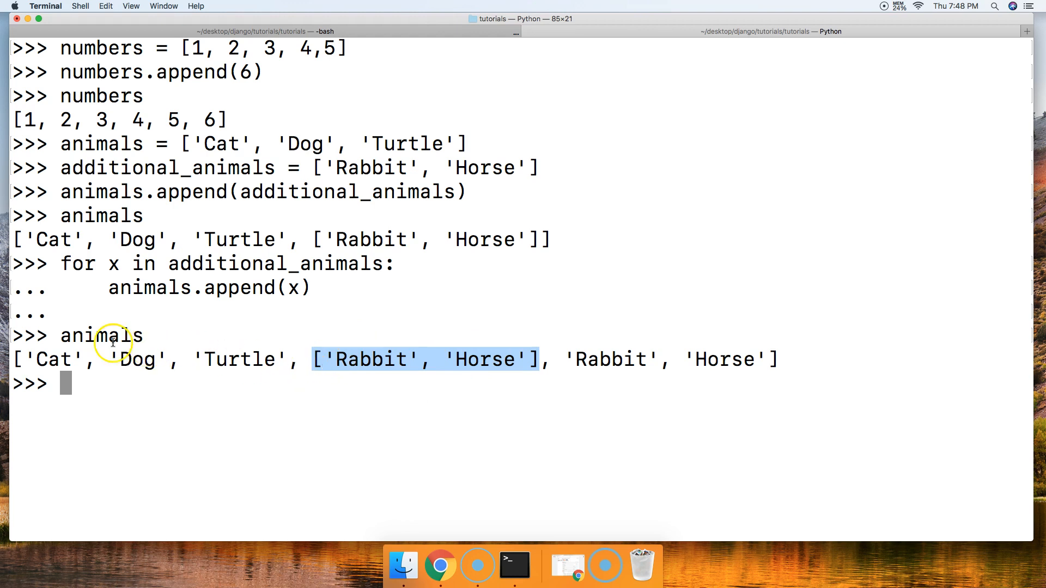
mouse_move(717, 361)
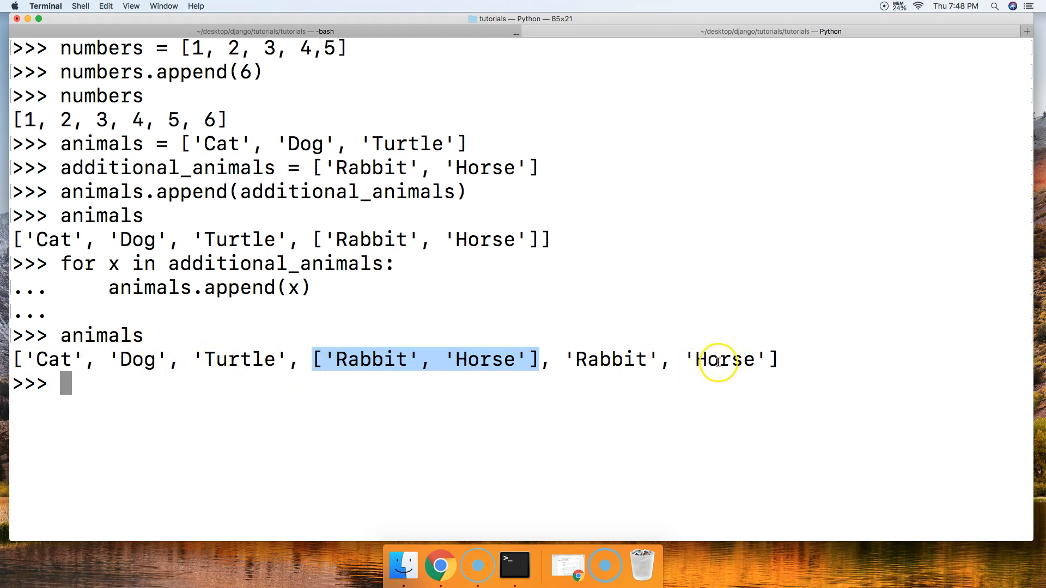
mouse_move(85, 264)
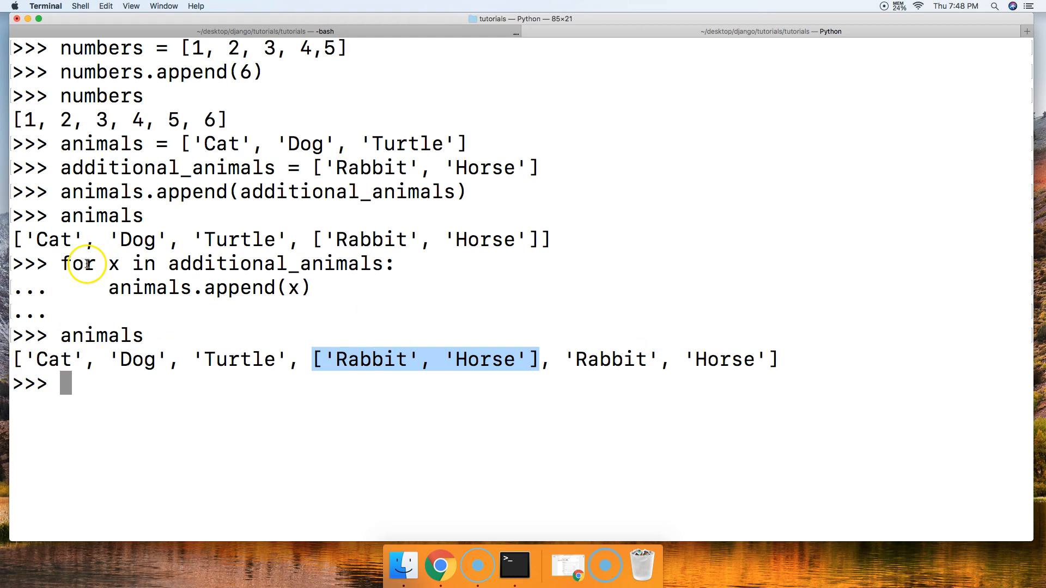
mouse_move(230, 264)
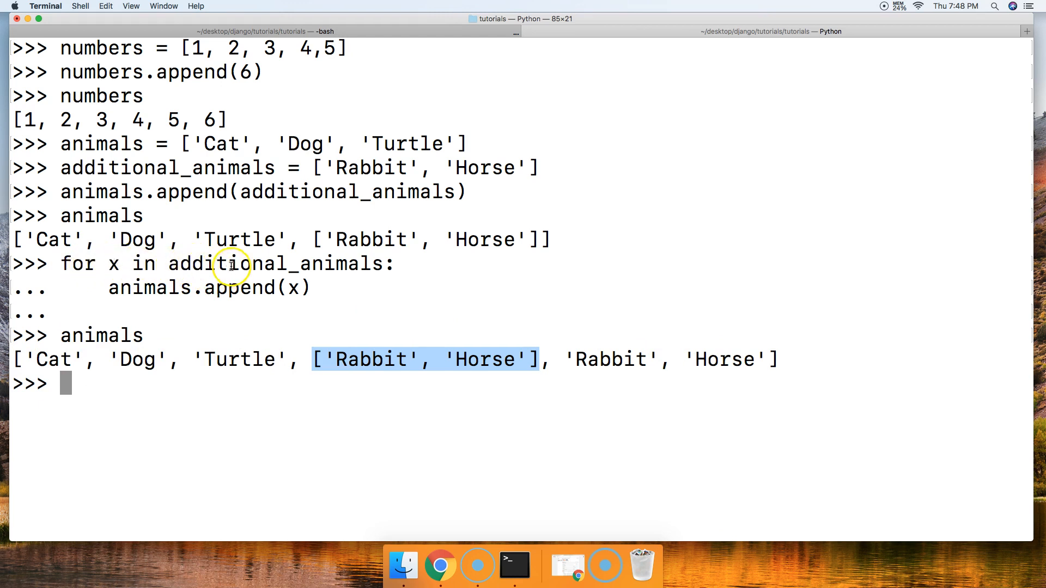
mouse_move(207, 264)
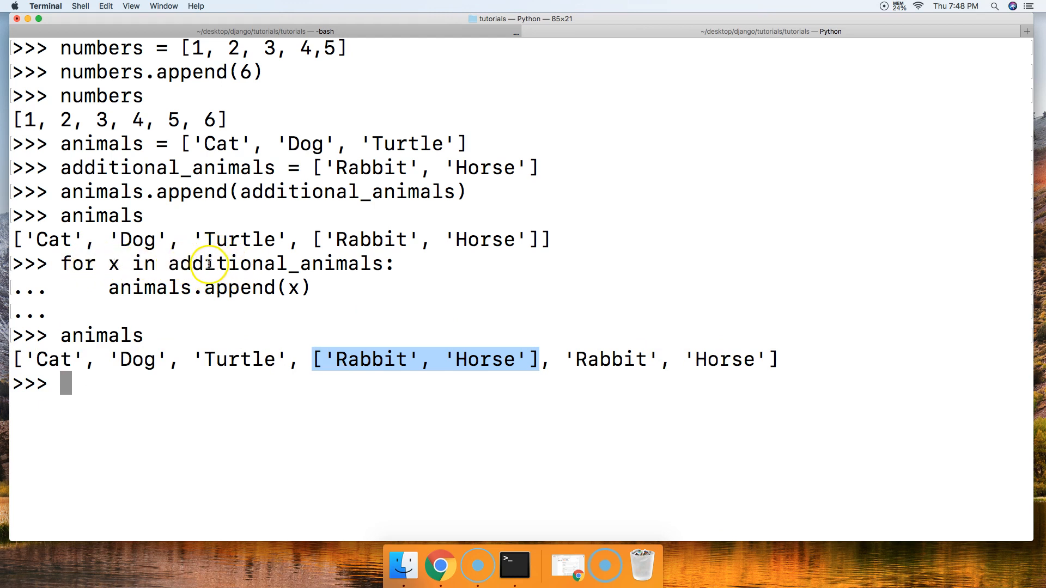
mouse_move(225, 296)
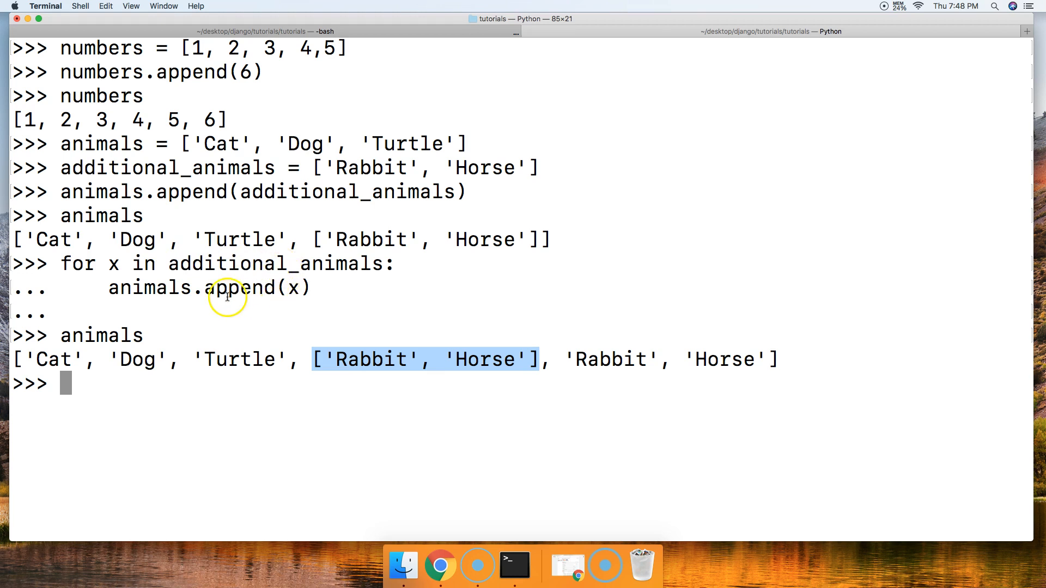
mouse_move(243, 295)
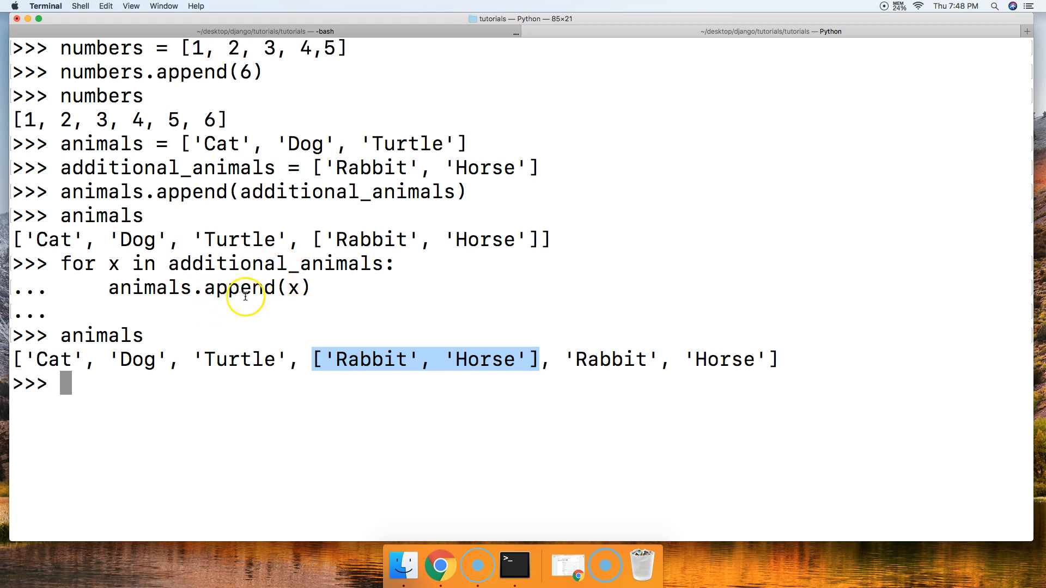
mouse_move(214, 300)
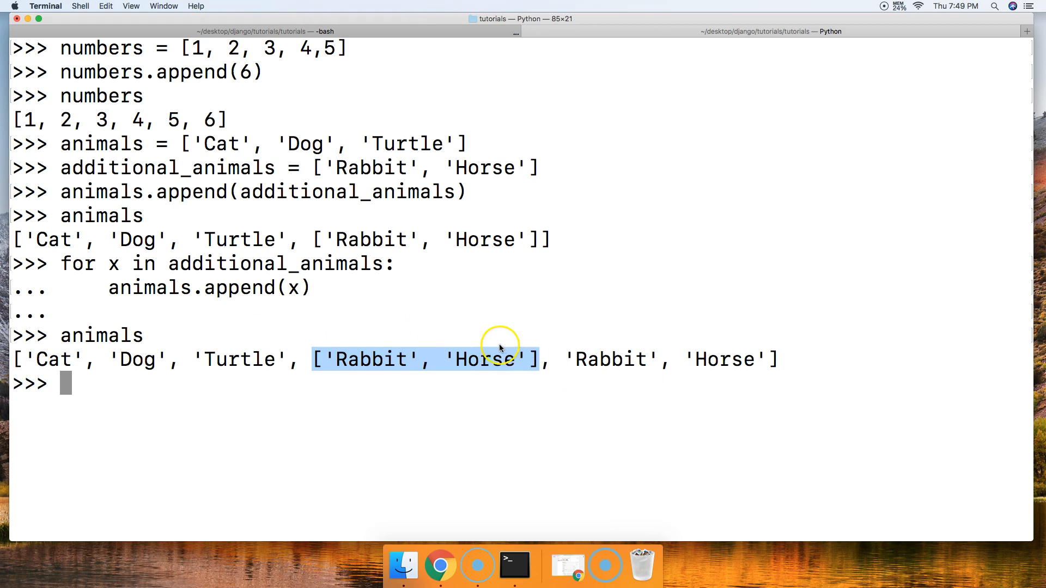
mouse_move(280, 271)
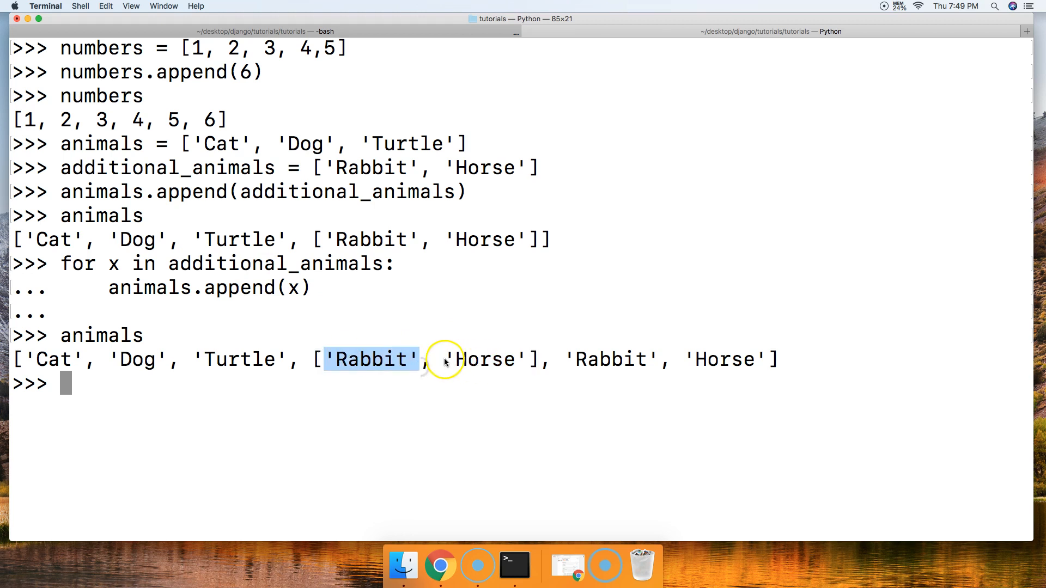
double_click(484, 358)
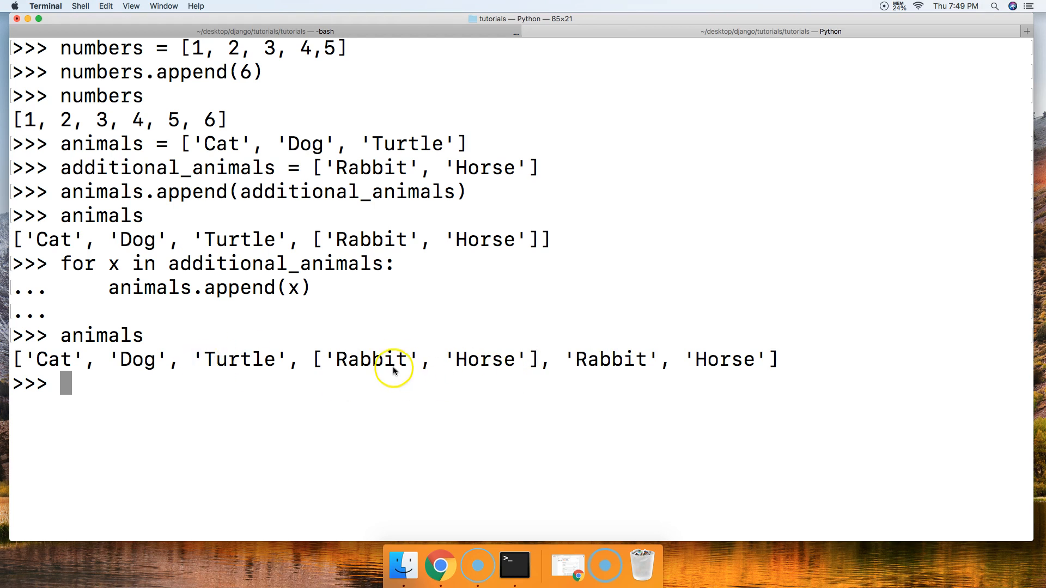
mouse_move(323, 360)
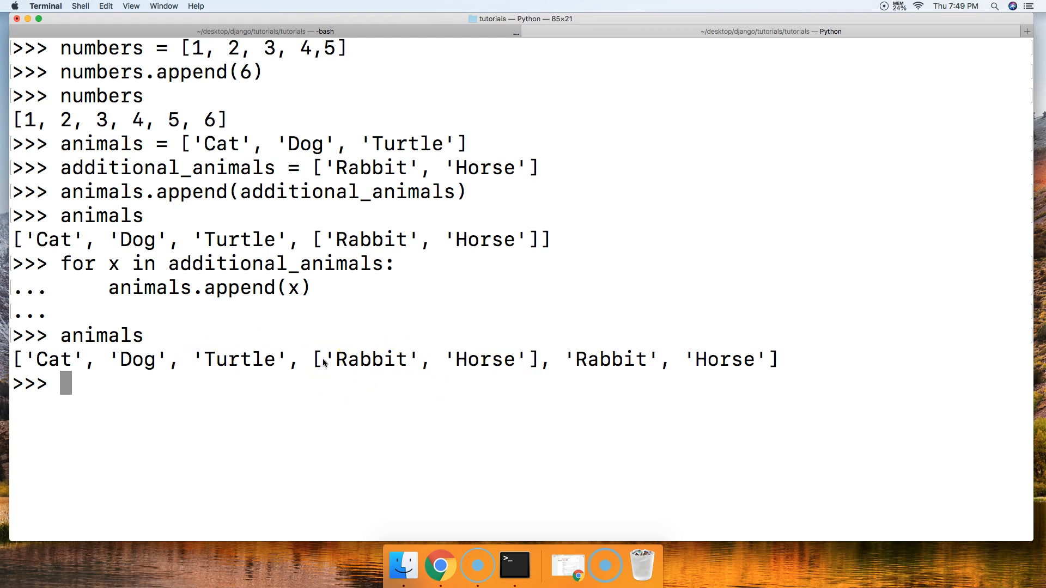